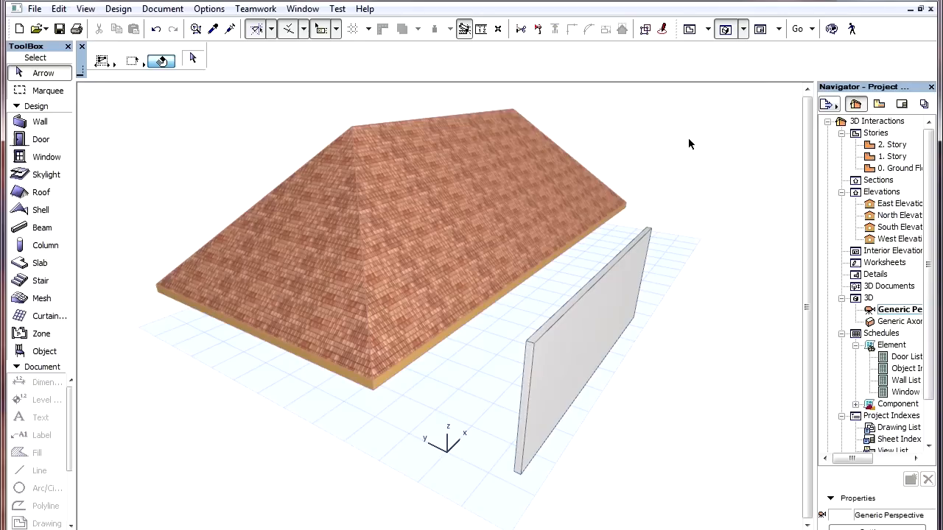
mouse_move(85, 9)
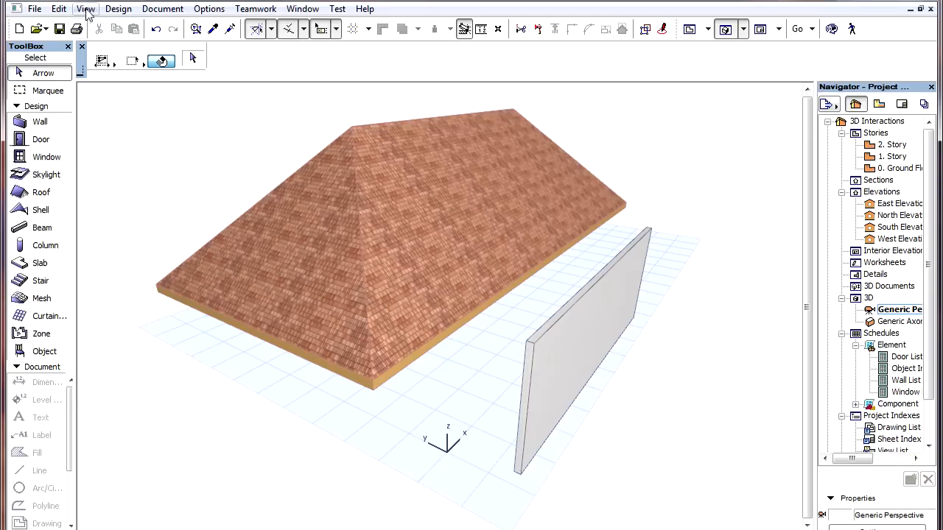
Step: Choose Grids & Background… from the View menu's Grid Options
click(85, 8)
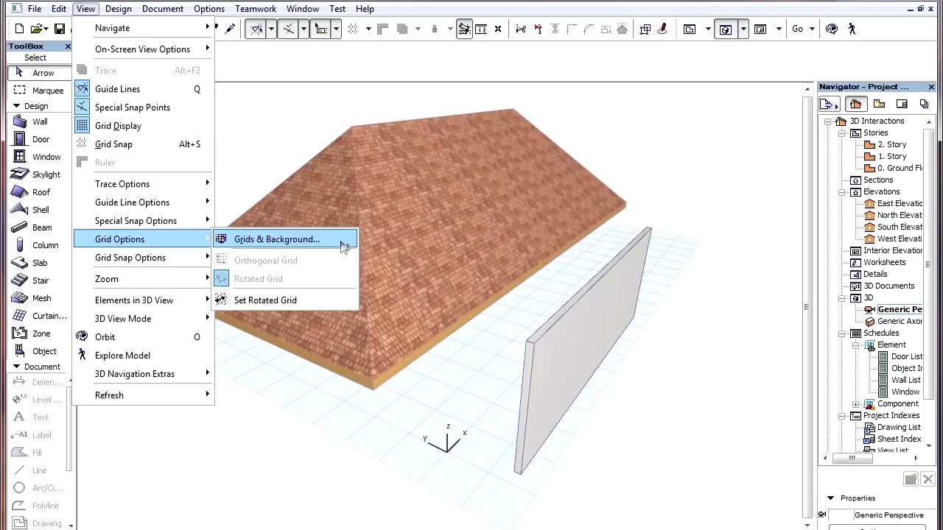
click(276, 238)
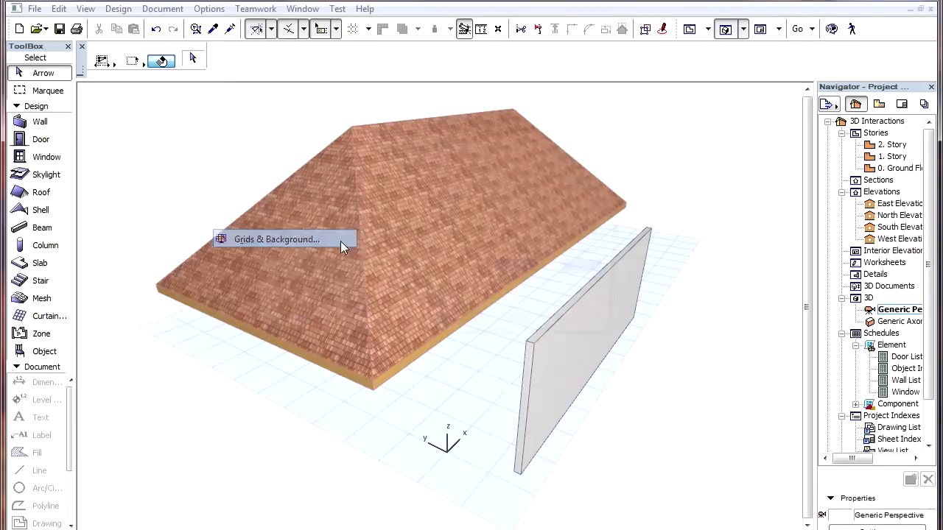
Step: Confirm the grid settings with main grid 2000 and snap grid 50
click(276, 239)
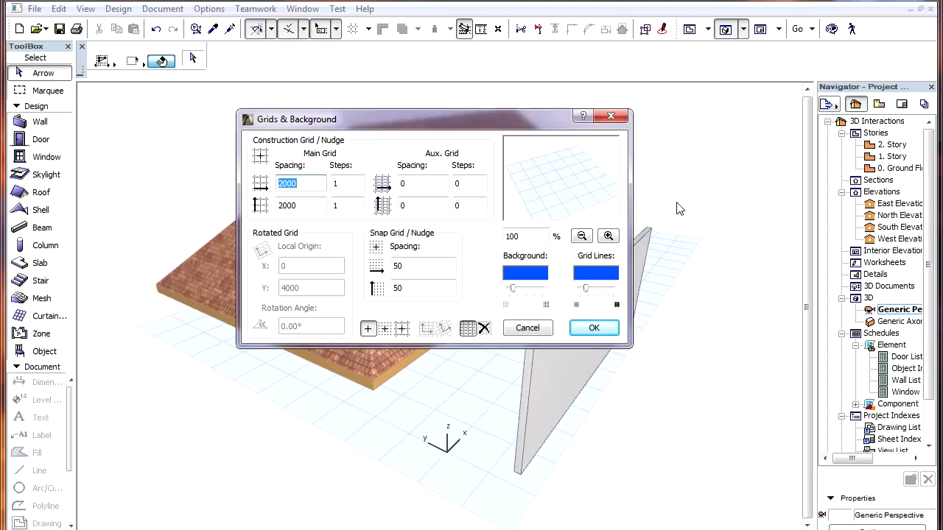
mouse_move(483, 234)
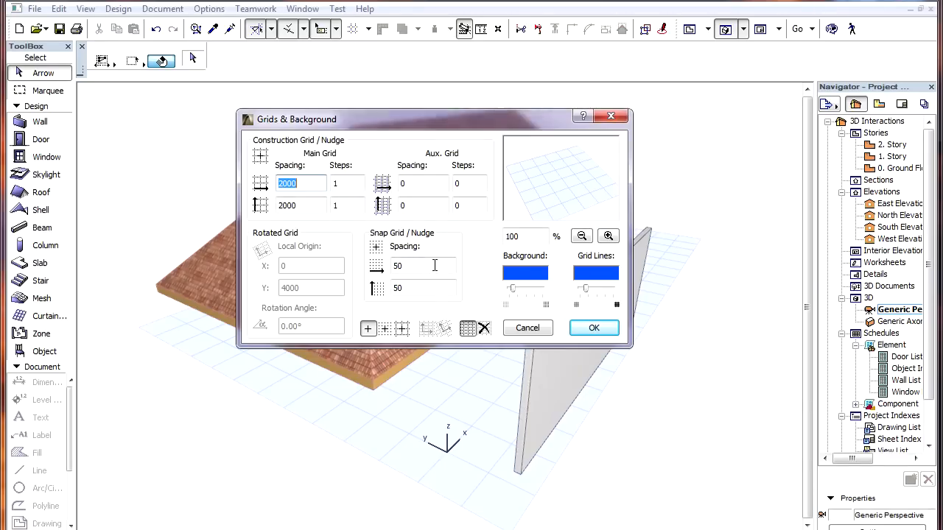
mouse_move(486, 296)
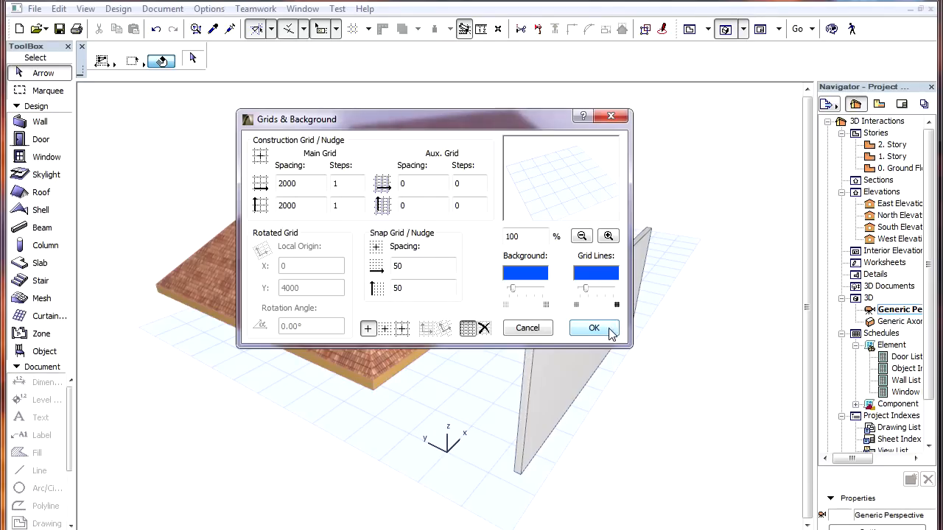
click(593, 327)
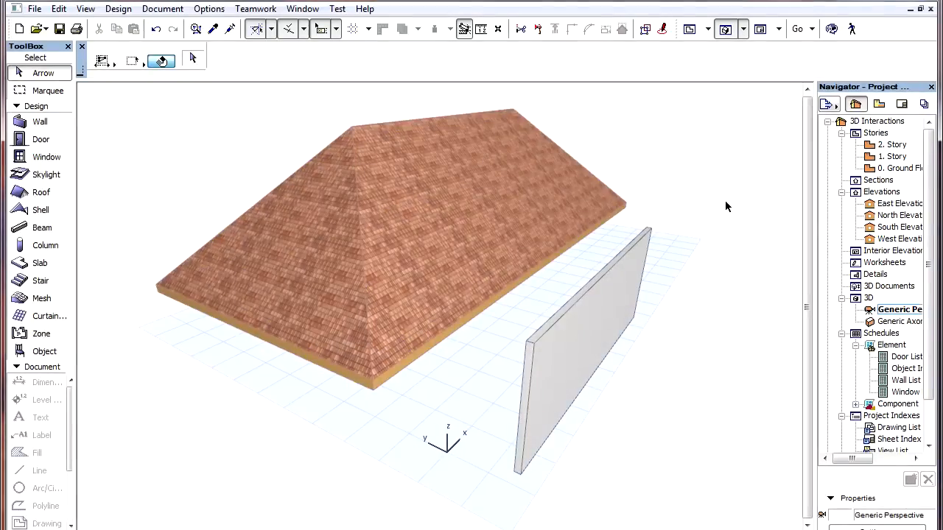
click(368, 29)
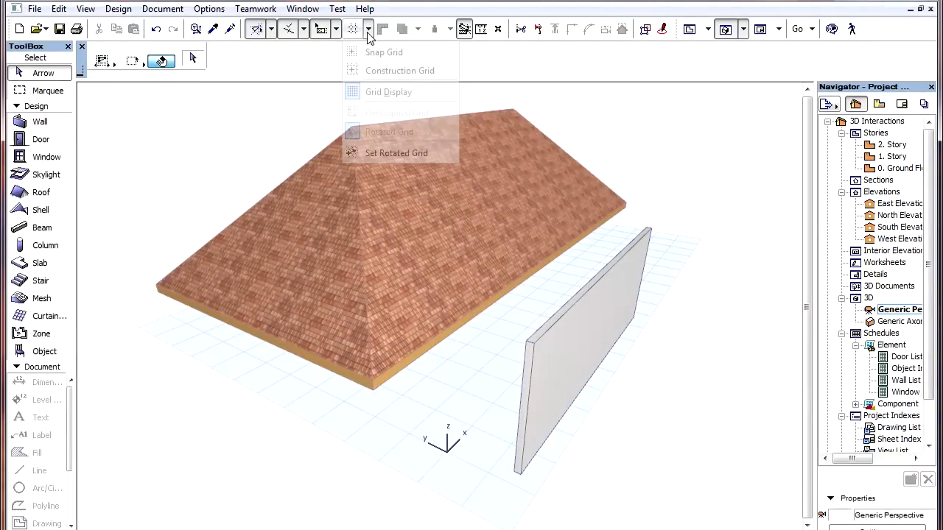
click(368, 30)
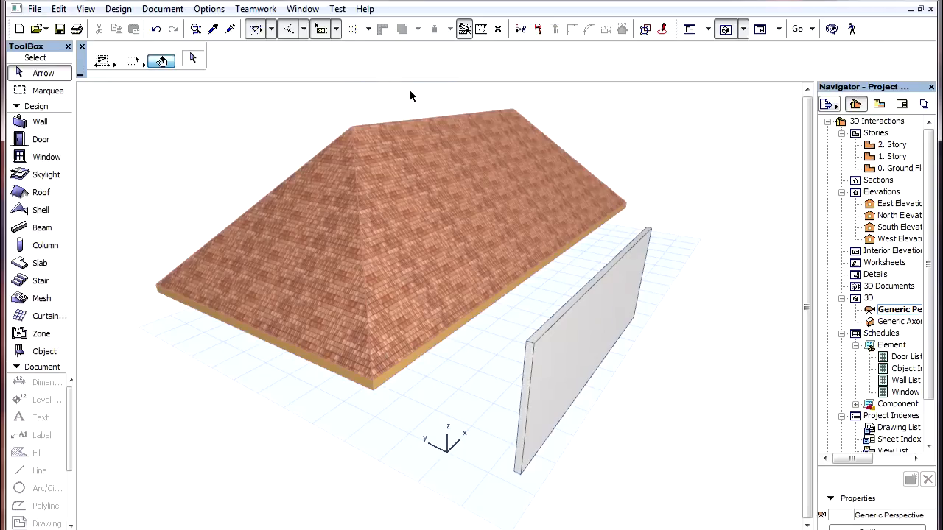
click(368, 30)
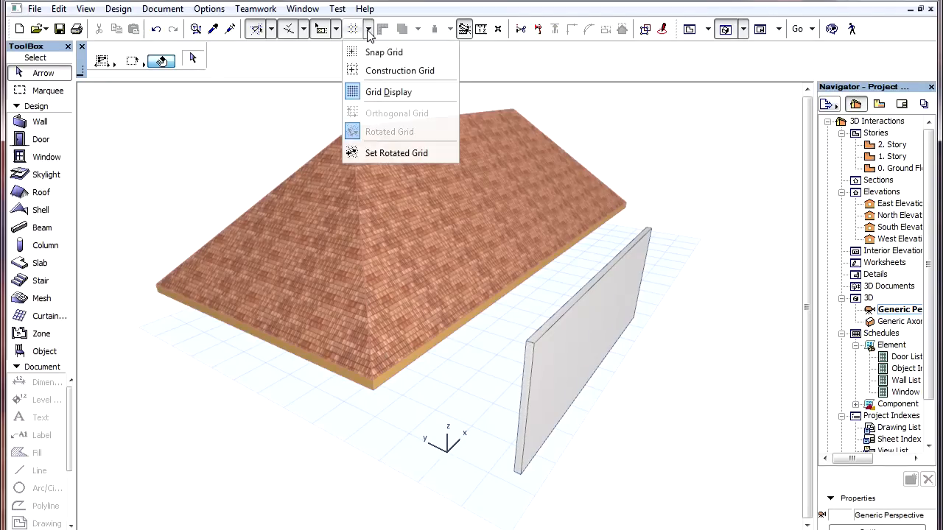
mouse_move(424, 60)
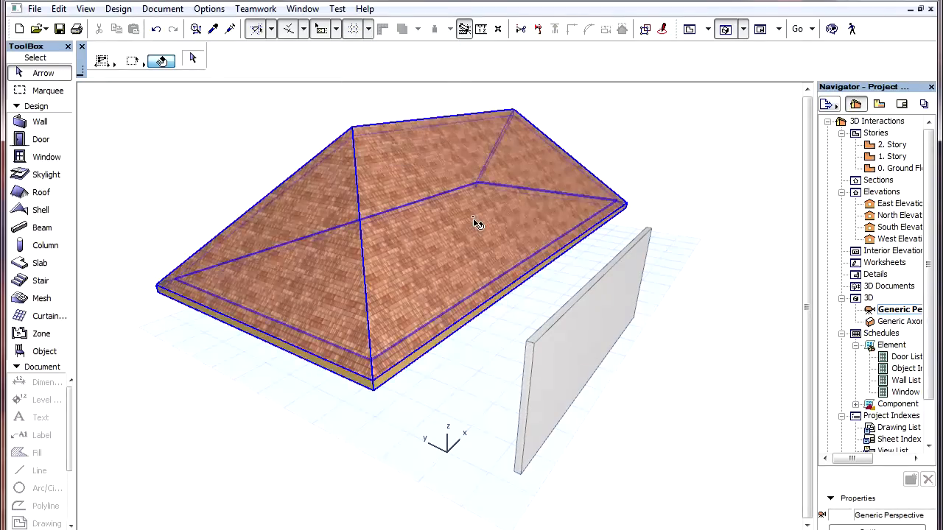
click(474, 220)
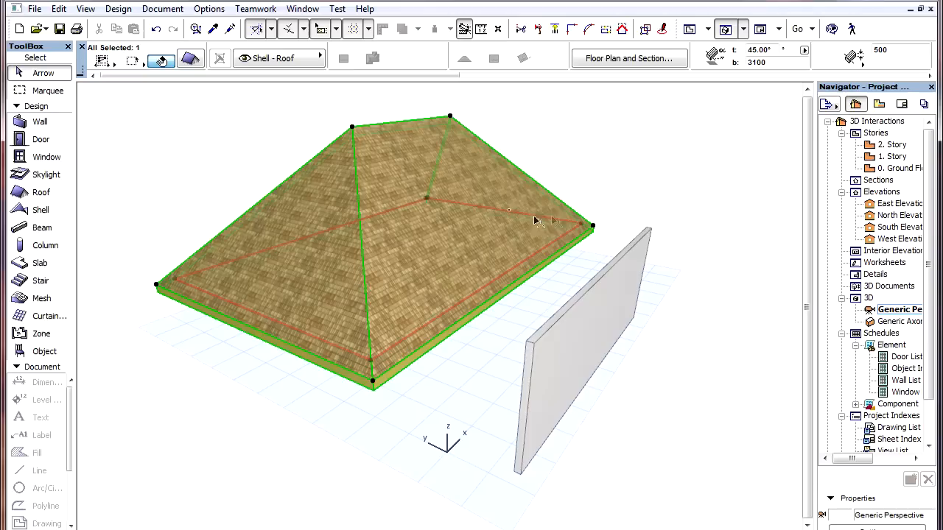
Step: Set Rotated Grid from the toolbar grid dropdown to match the selected roof
click(368, 30)
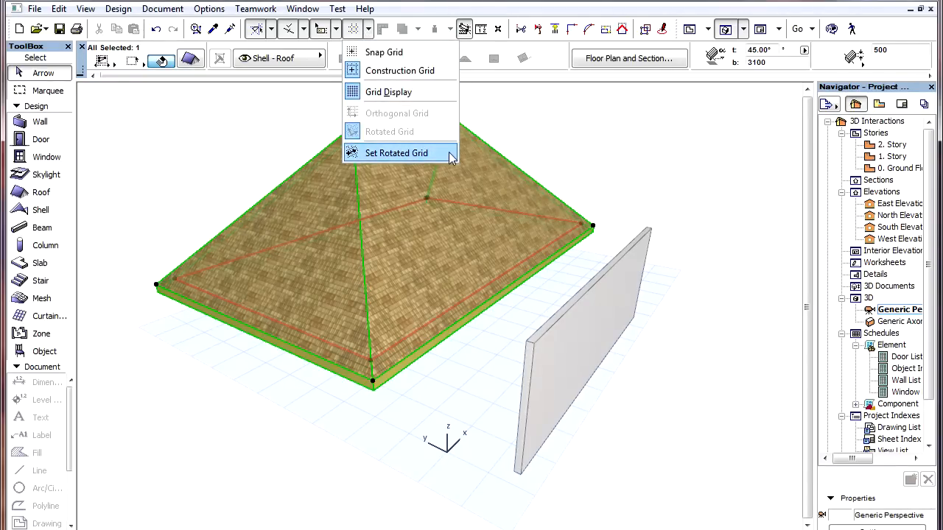
click(396, 152)
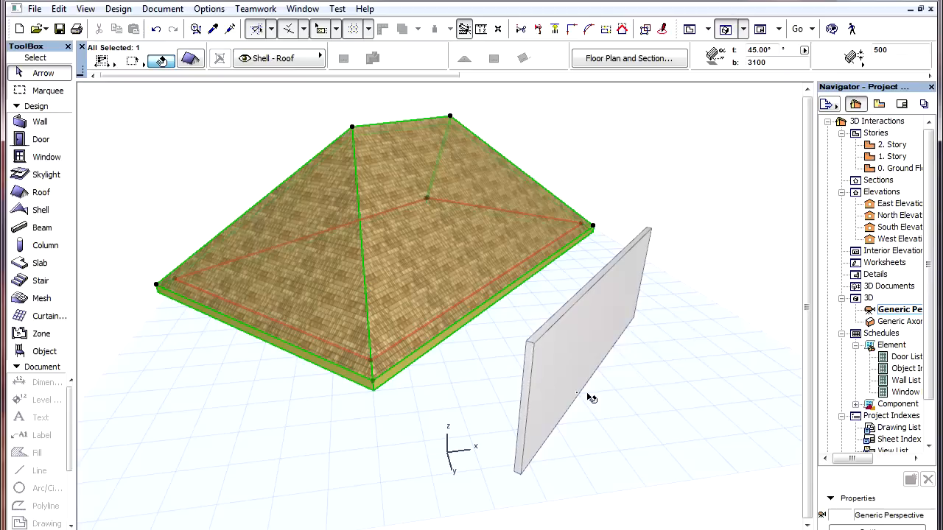
mouse_move(368, 94)
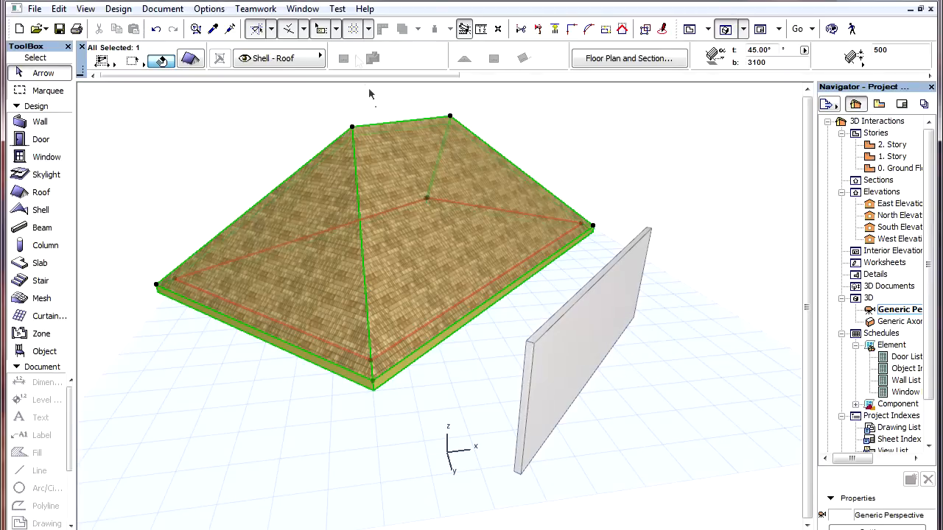
mouse_move(704, 277)
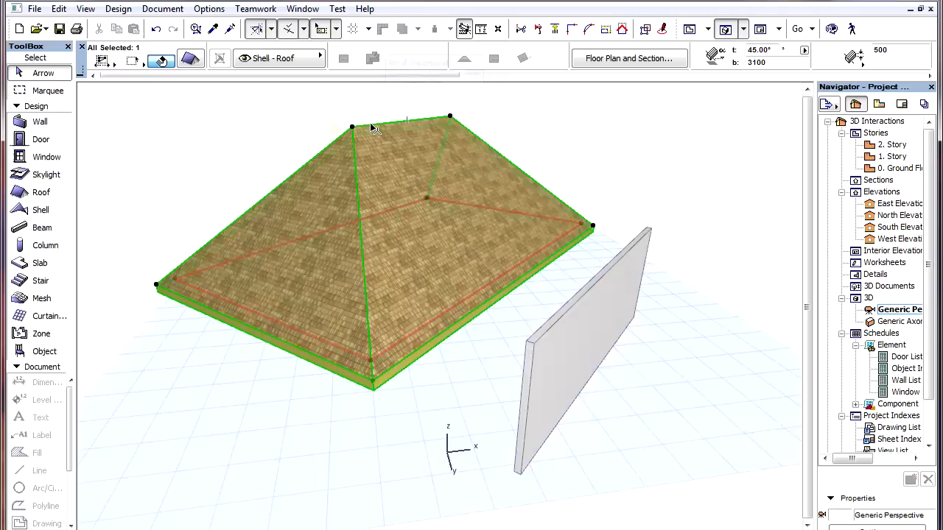
Step: Pick the roof's top corner node, starting an edit reading distance 11600
click(352, 126)
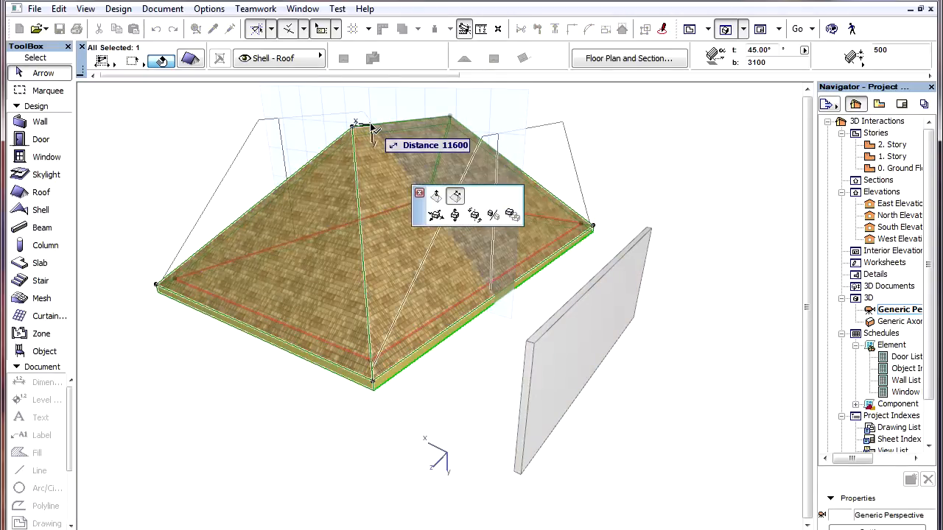